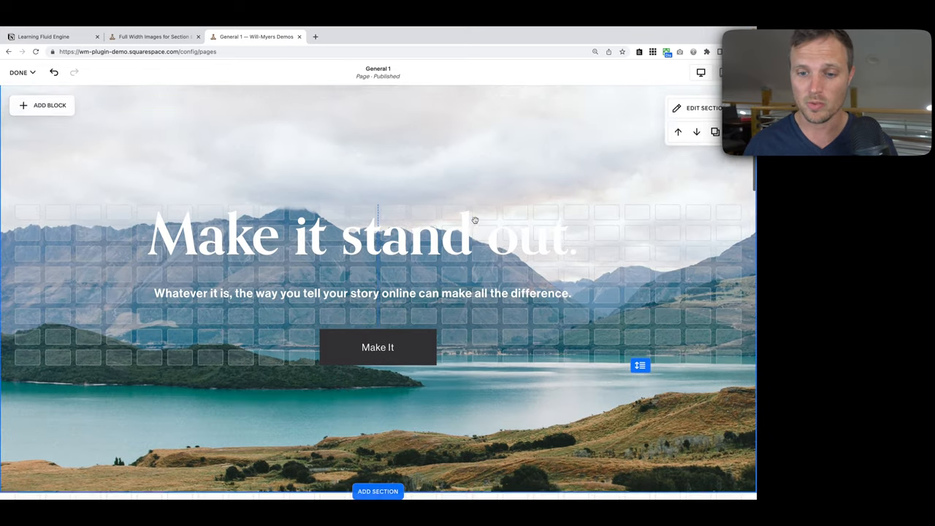
# Inspect the Make It button and mountain lake image on mobile, then review the room gallery.
pyautogui.click(363, 234)
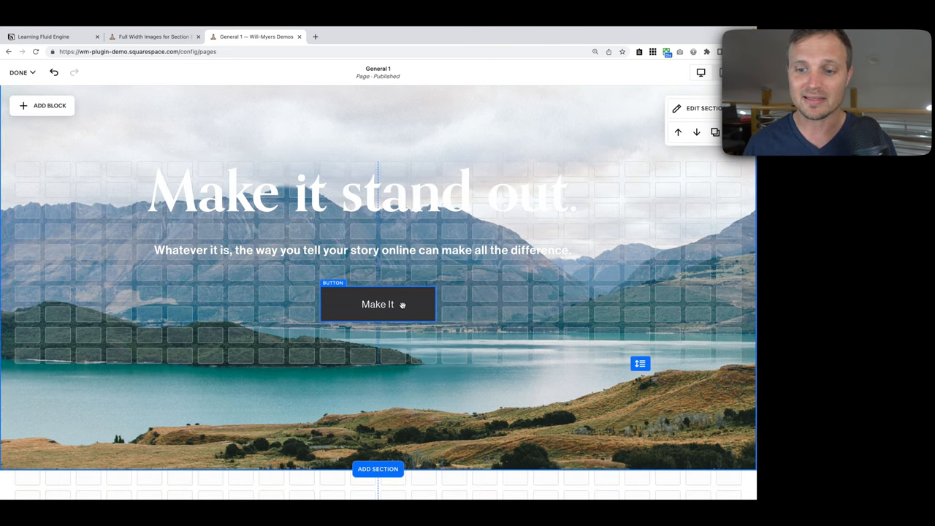
pyautogui.click(377, 304)
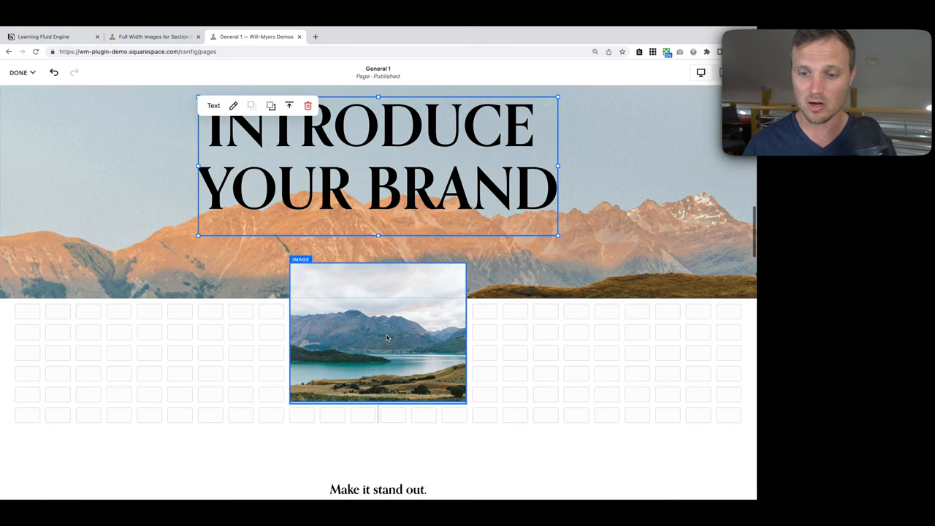
pyautogui.click(377, 333)
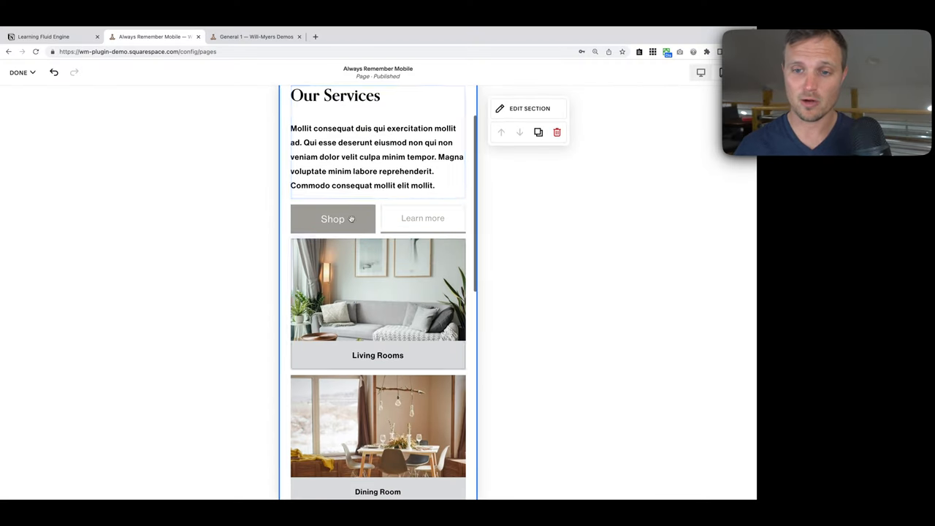
pyautogui.scroll(-3)
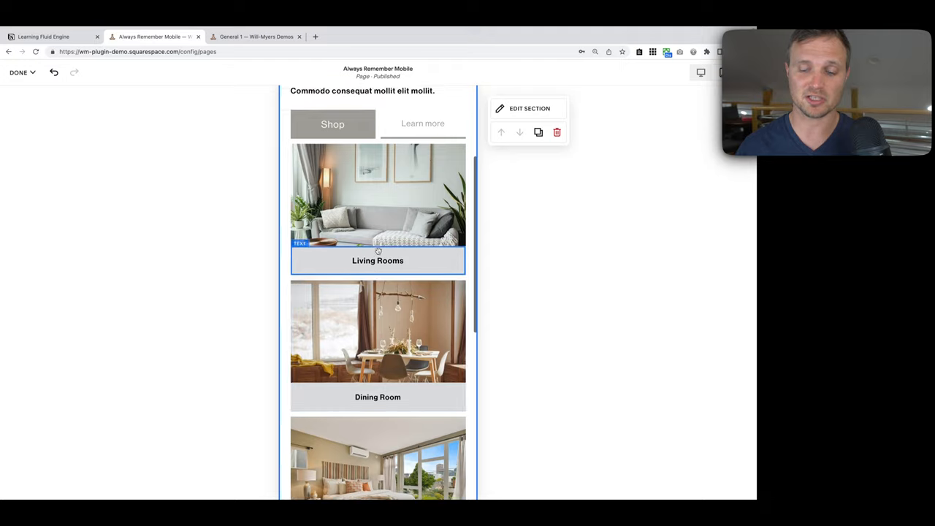
pyautogui.scroll(-3)
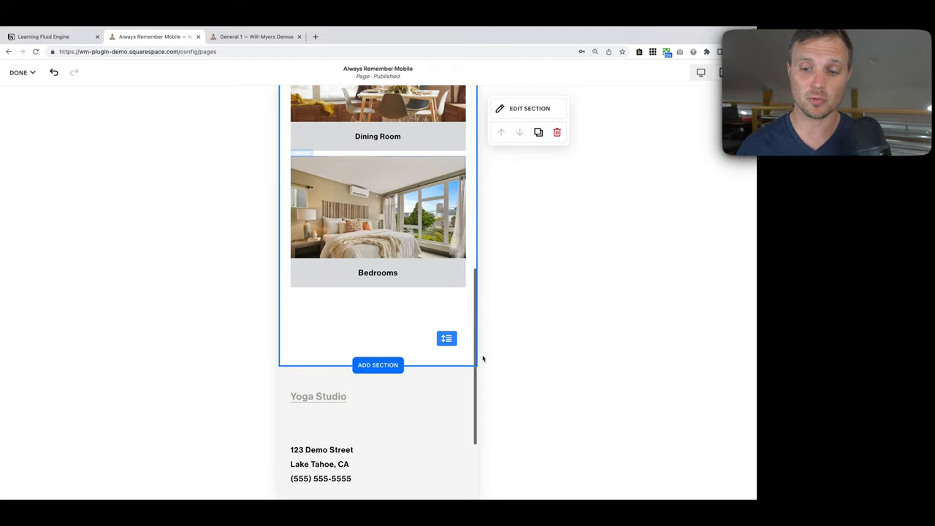
pyautogui.scroll(-3)
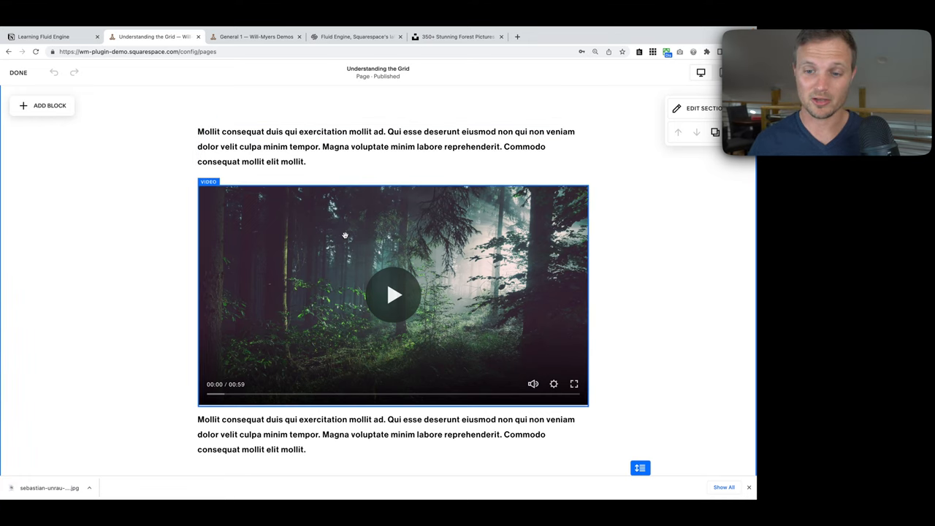
pyautogui.moveTo(336, 300)
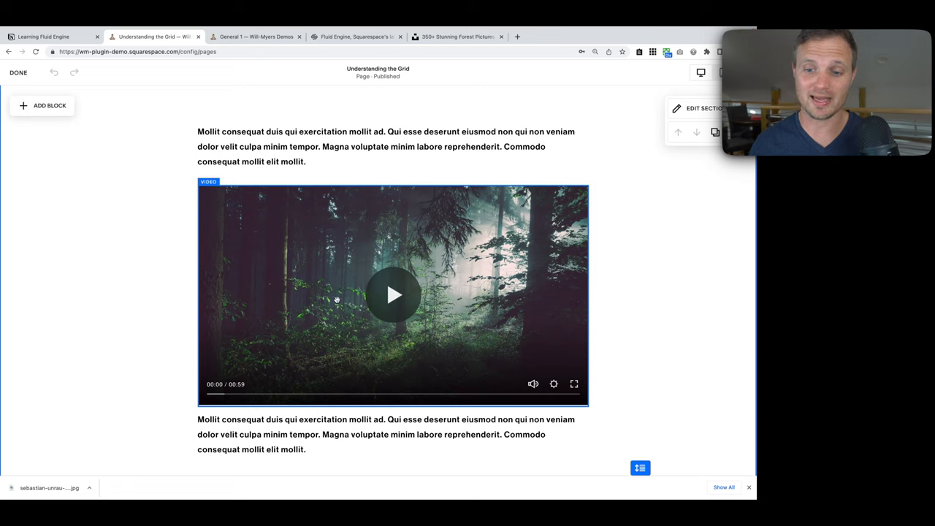
pyautogui.moveTo(365, 318)
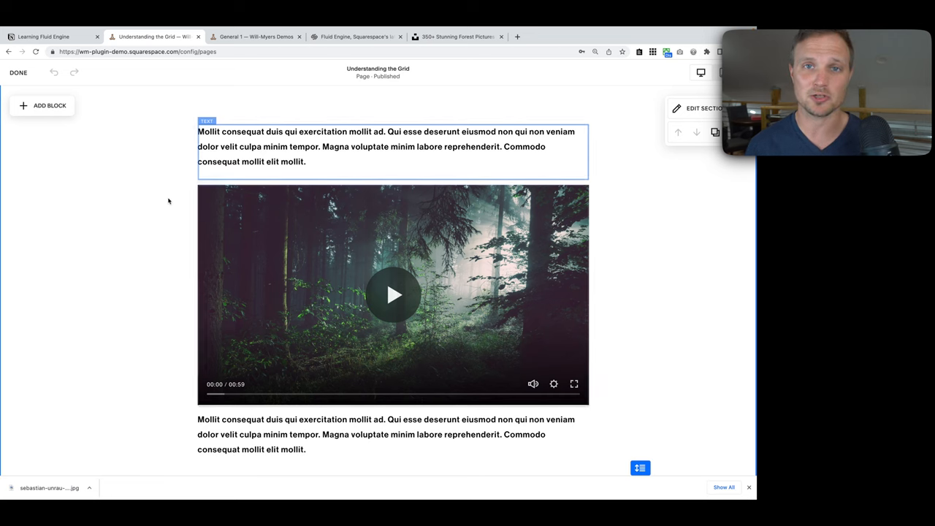
# Select the paragraphs above and below the forest video on the grid page.
pyautogui.click(164, 199)
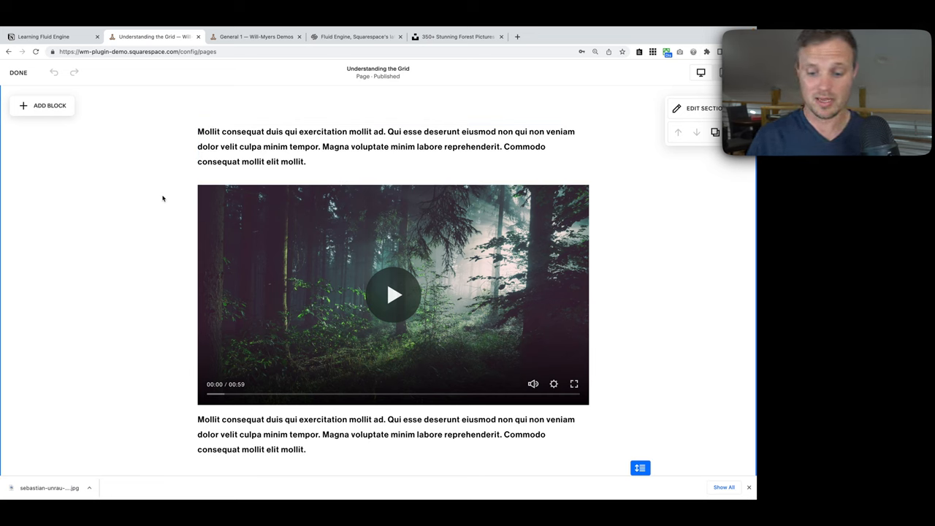
pyautogui.press('g')
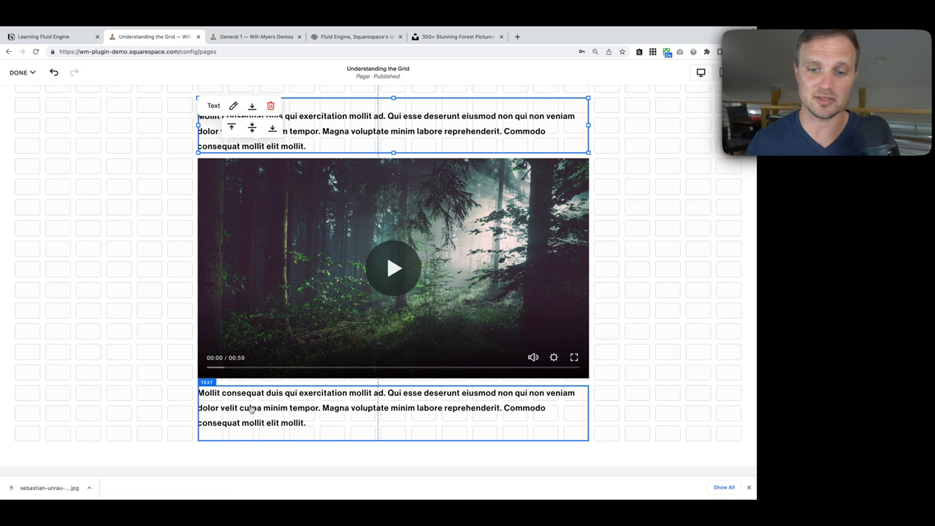
pyautogui.click(393, 269)
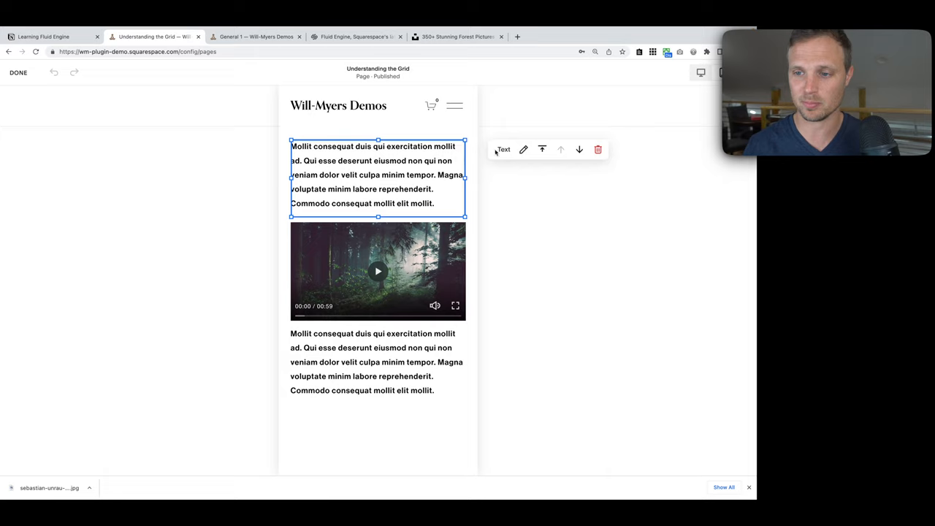
# Show the vertical alignment options for the top paragraph in the mobile layout.
pyautogui.click(542, 150)
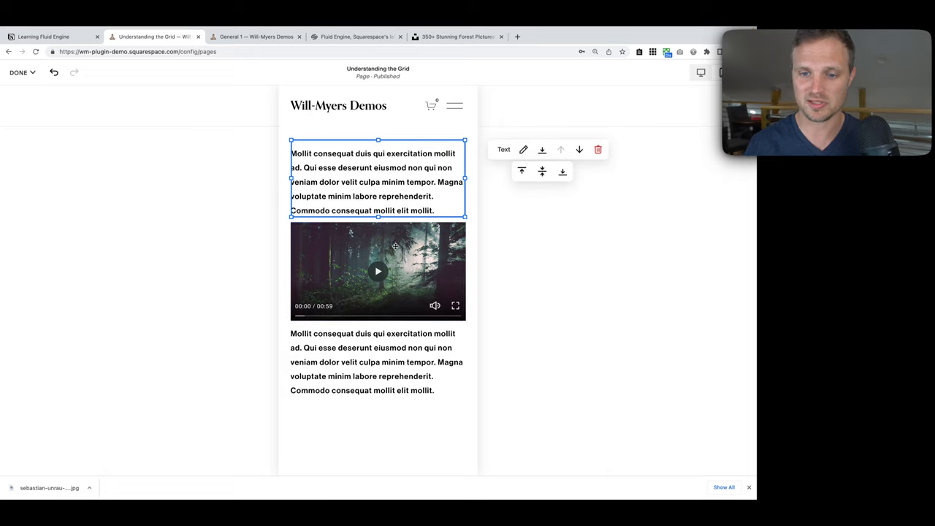
pyautogui.scroll(-3)
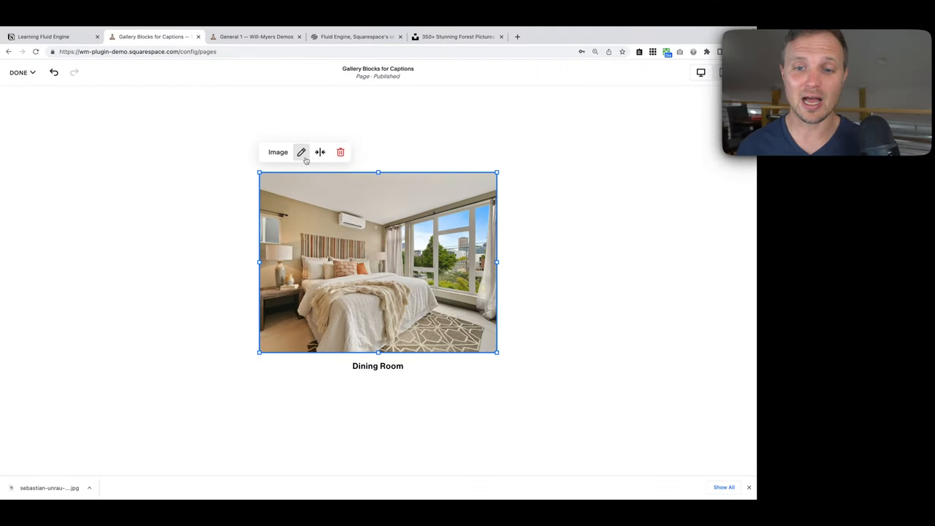
# Try circular and rectangular crop shapes on the bedroom gallery image in its design settings.
pyautogui.click(301, 152)
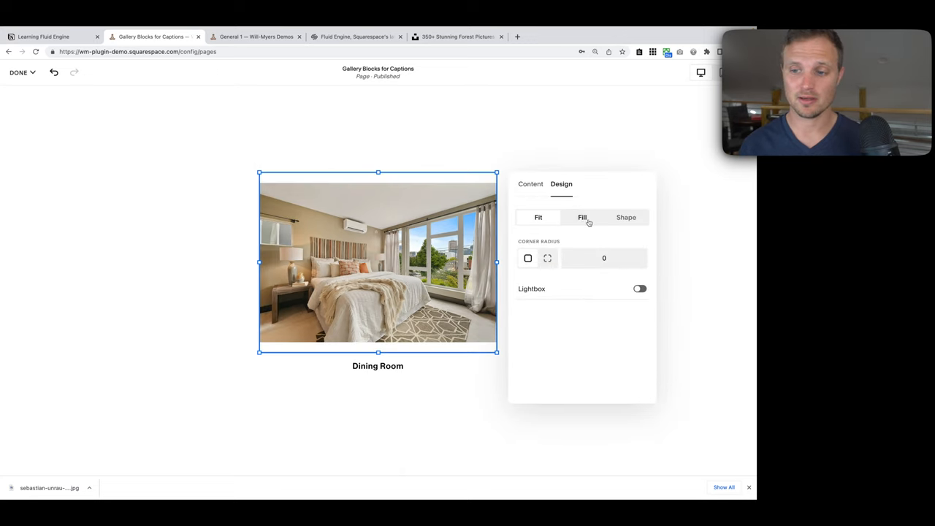
pyautogui.click(625, 217)
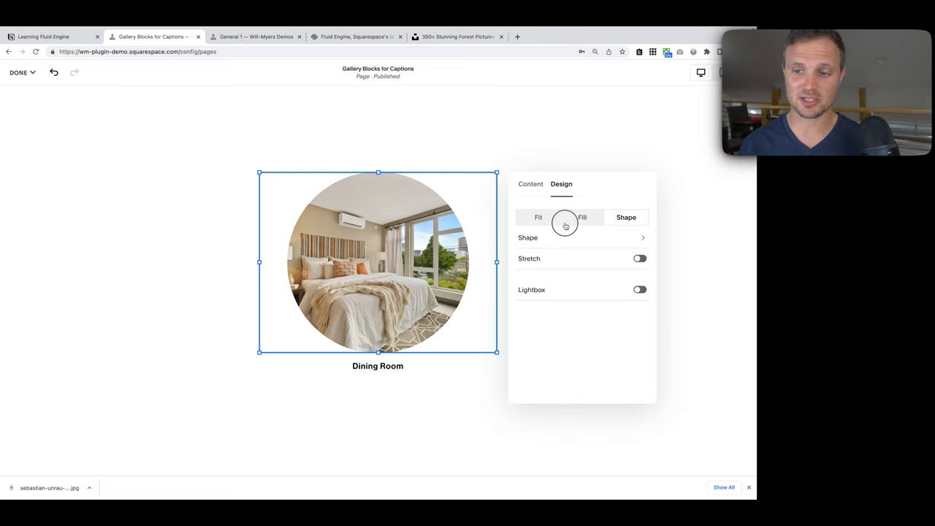
pyautogui.click(538, 216)
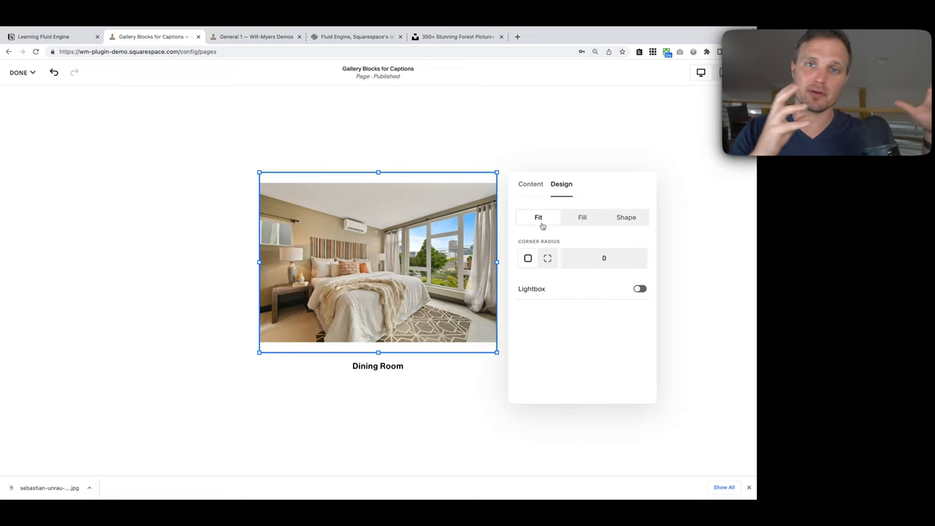
pyautogui.moveTo(567, 223)
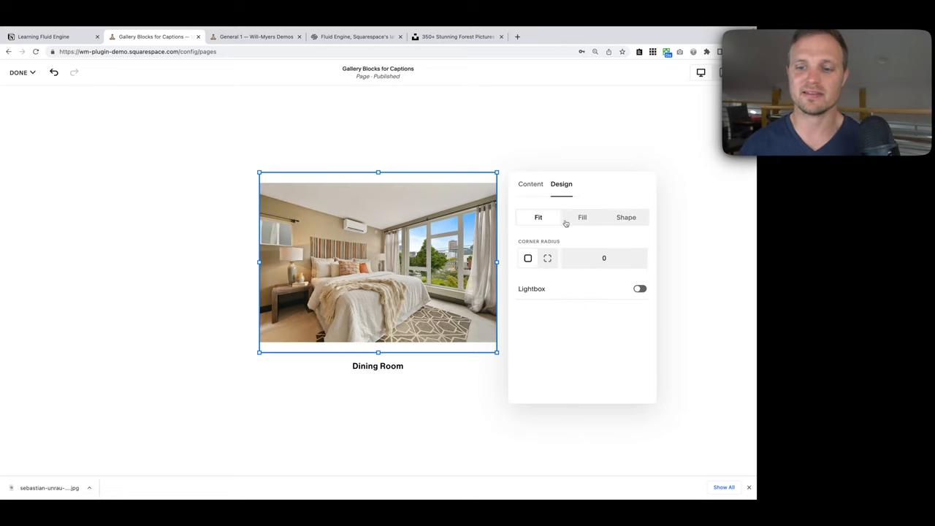
pyautogui.click(582, 216)
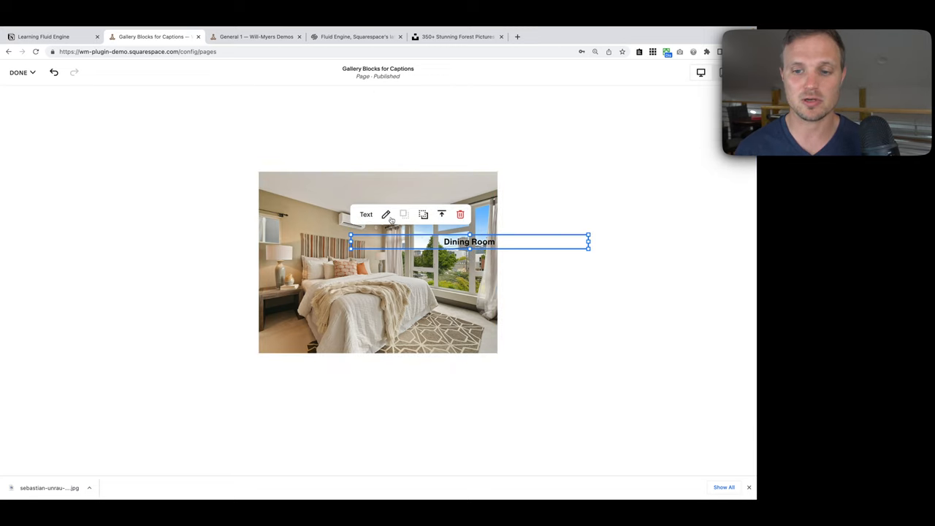
pyautogui.click(404, 213)
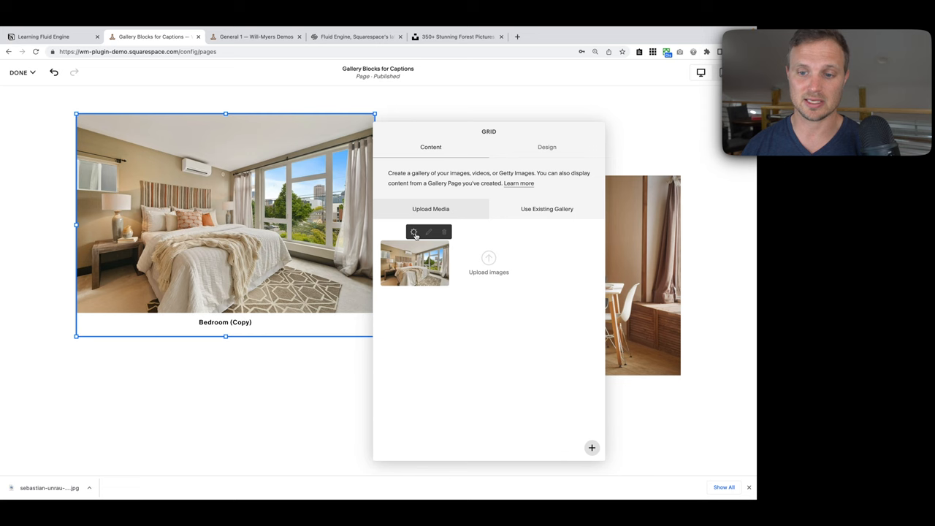
# Rename the image title to 'Bedroom', save it, and keep Crop Images enabled for the gallery grid.
pyautogui.click(429, 232)
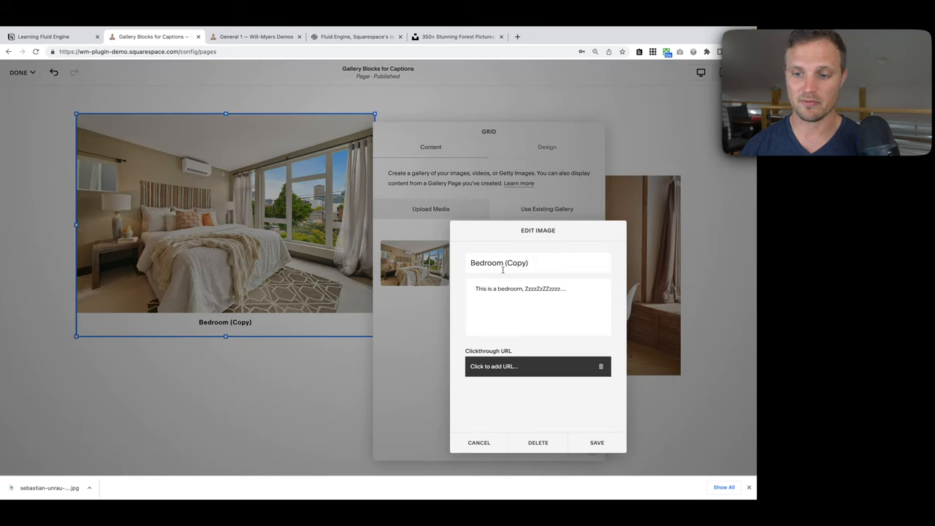
pyautogui.doubleClick(516, 263)
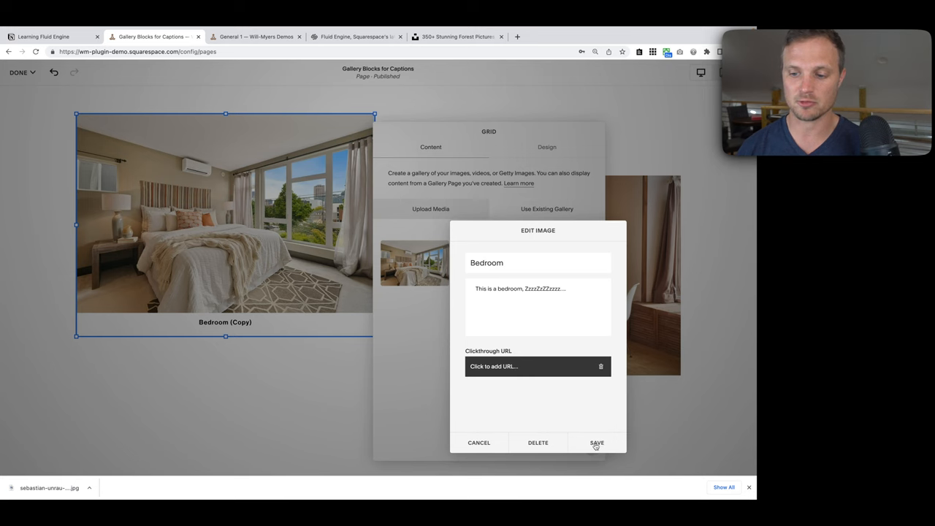
pyautogui.click(596, 442)
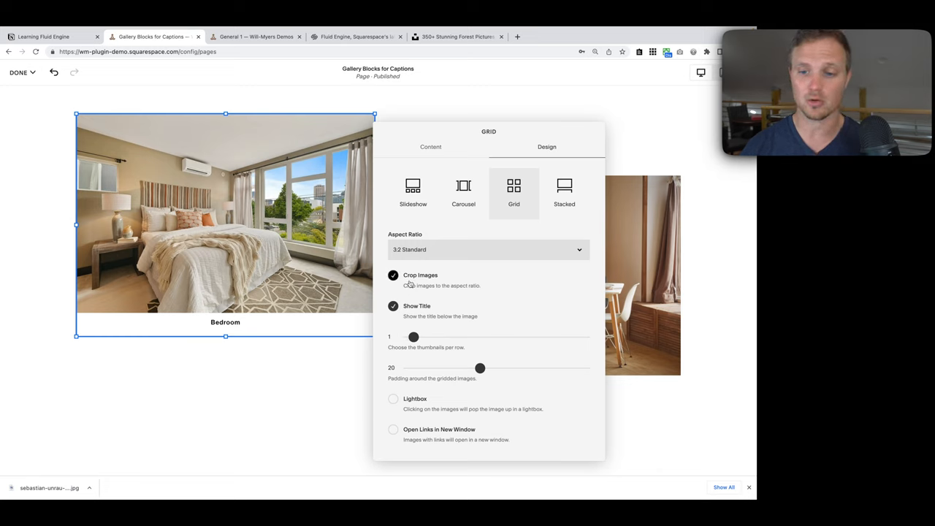
pyautogui.click(393, 274)
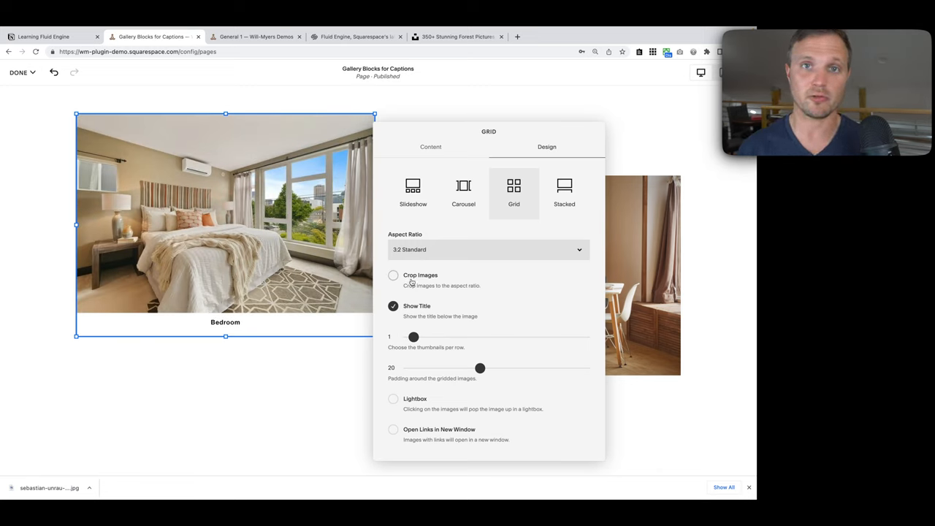
pyautogui.click(393, 275)
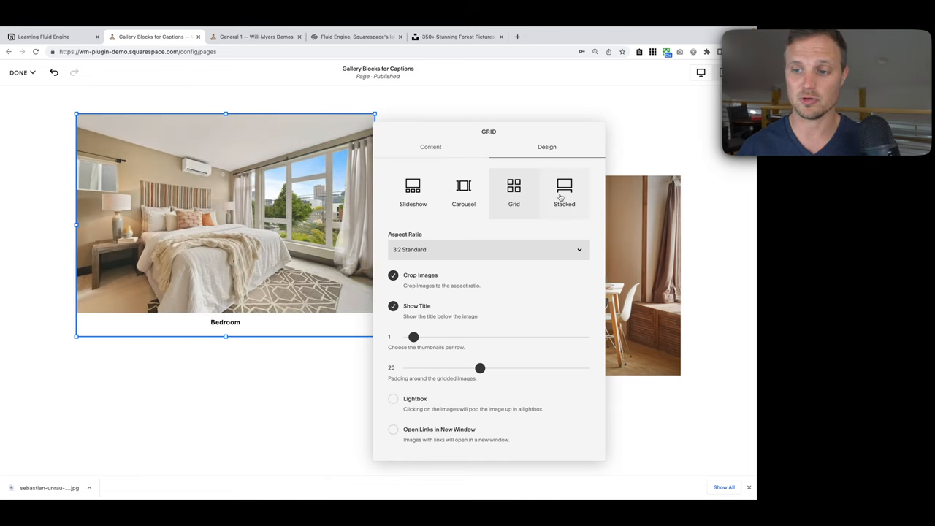
pyautogui.click(564, 189)
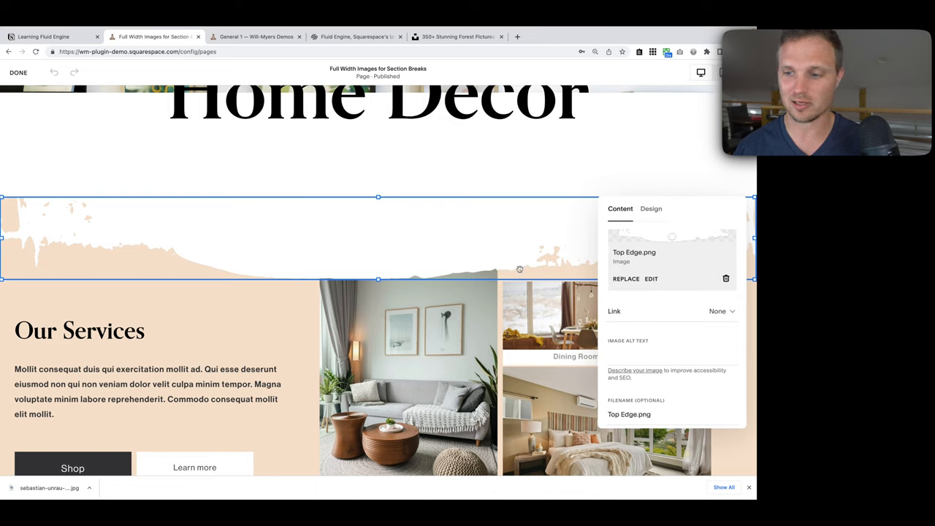
pyautogui.moveTo(204, 236)
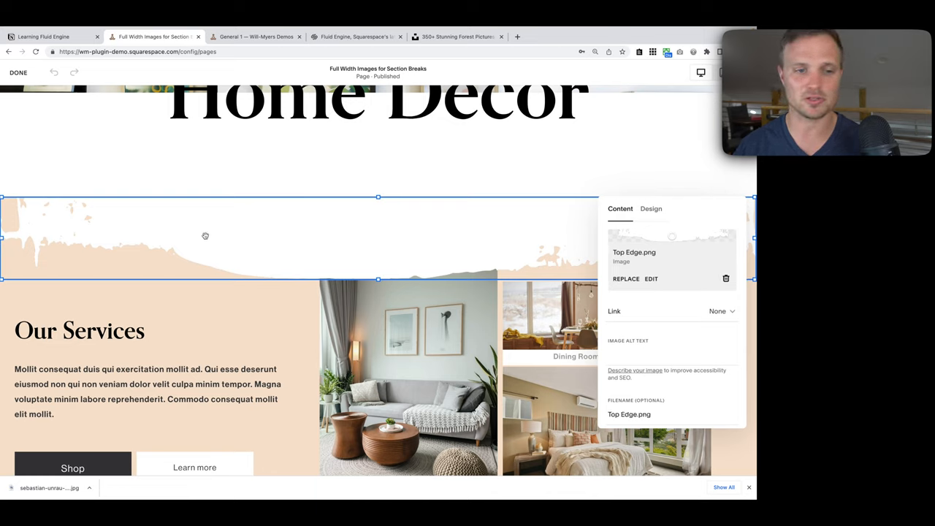
pyautogui.moveTo(3, 236)
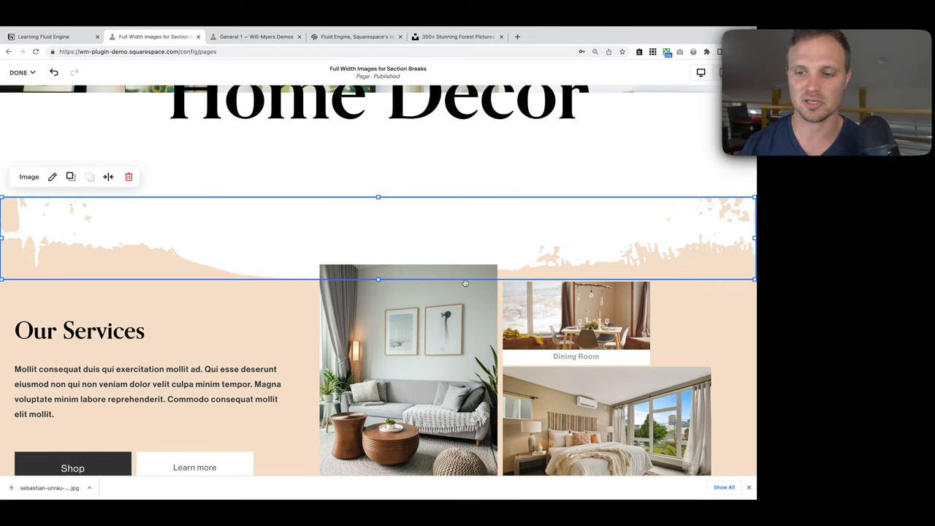
# Select the group holding the services content between the full-width paint-edge images.
pyautogui.scroll(-3)
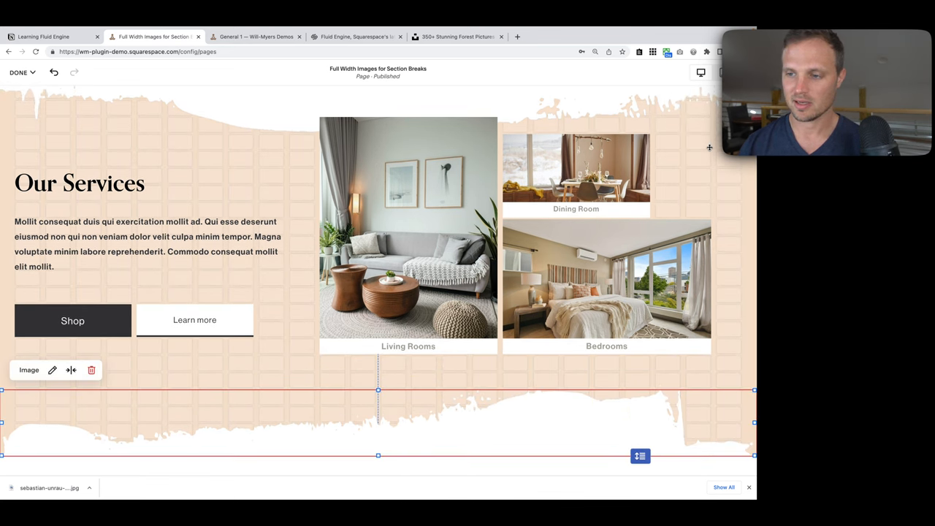
pyautogui.click(437, 263)
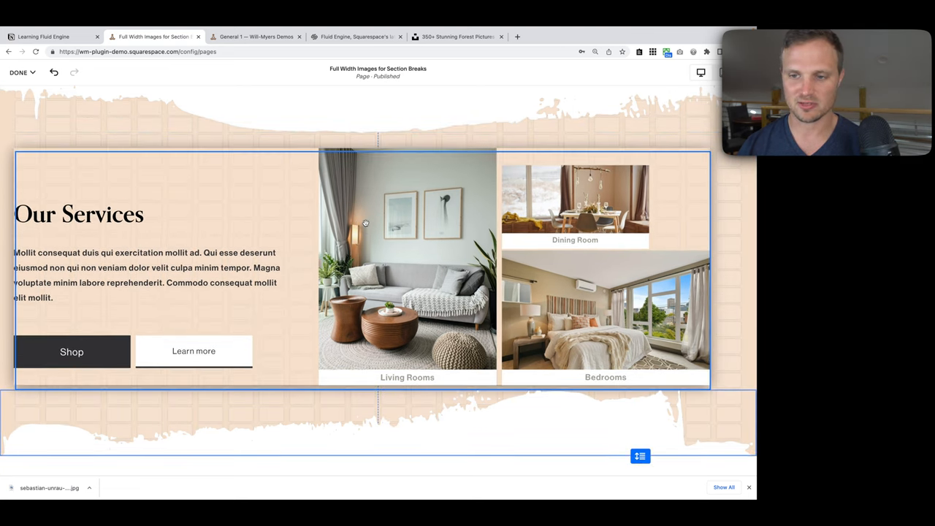
pyautogui.scroll(3)
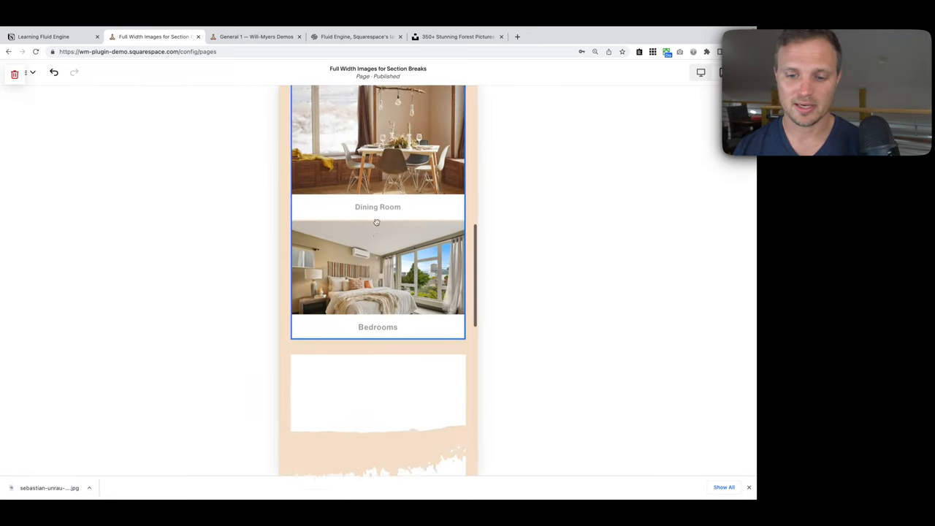
# Inspect the bottom and top paint-edge image blocks in the mobile layout.
pyautogui.scroll(-3)
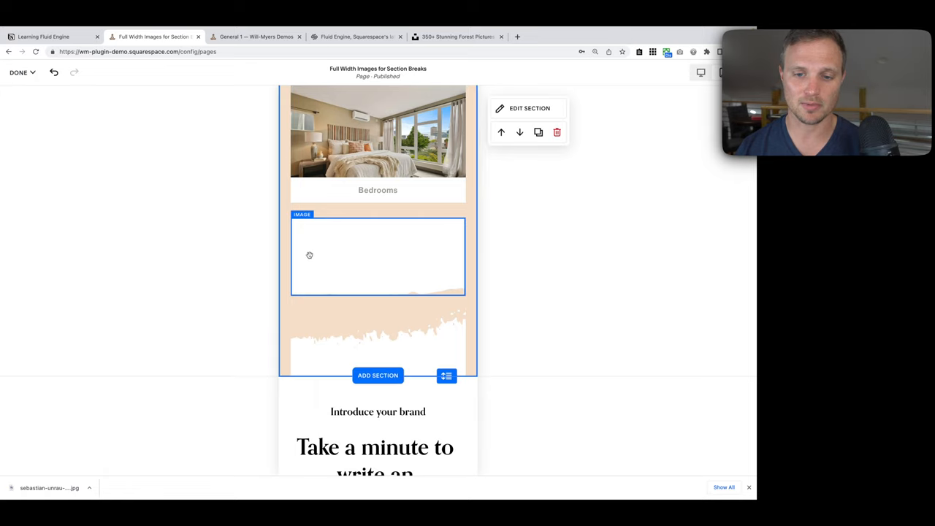
pyautogui.click(377, 256)
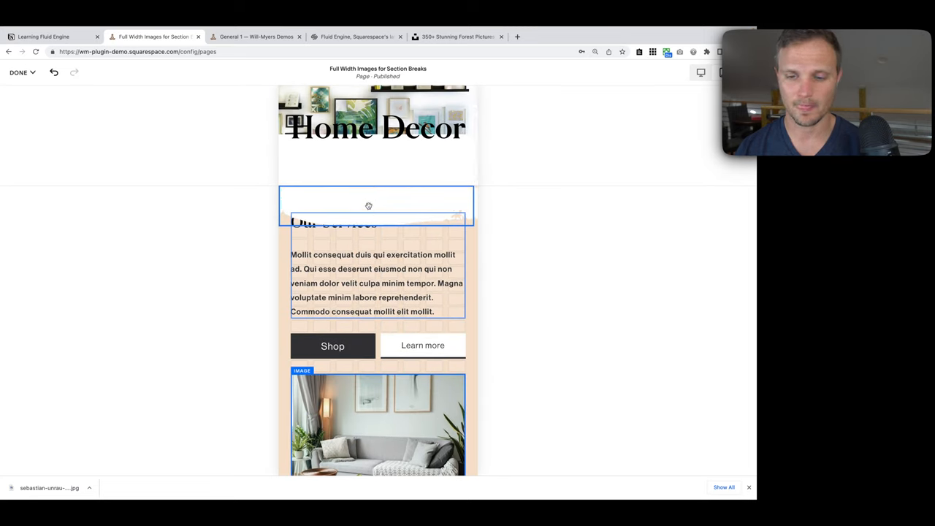
pyautogui.click(377, 206)
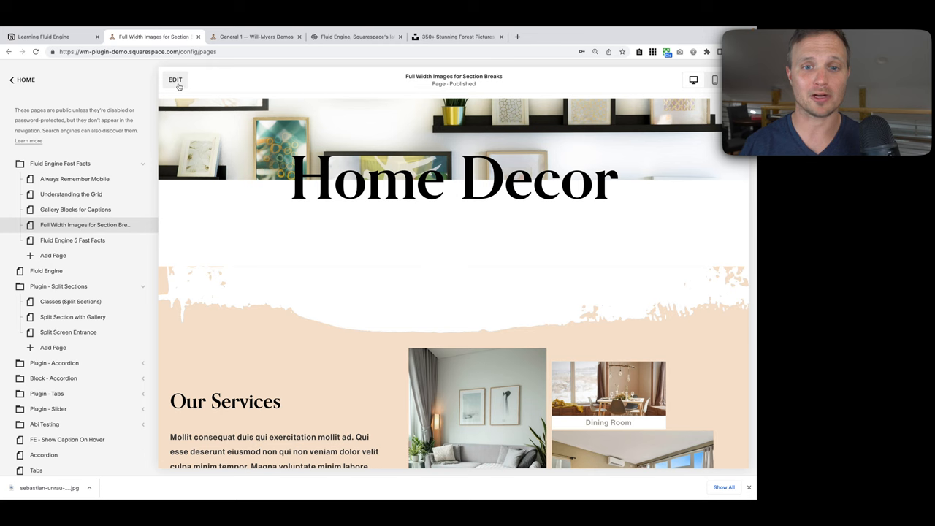
# Add a section at the page bottom via Classic Editor Sections and expand the blank section categories.
pyautogui.click(175, 79)
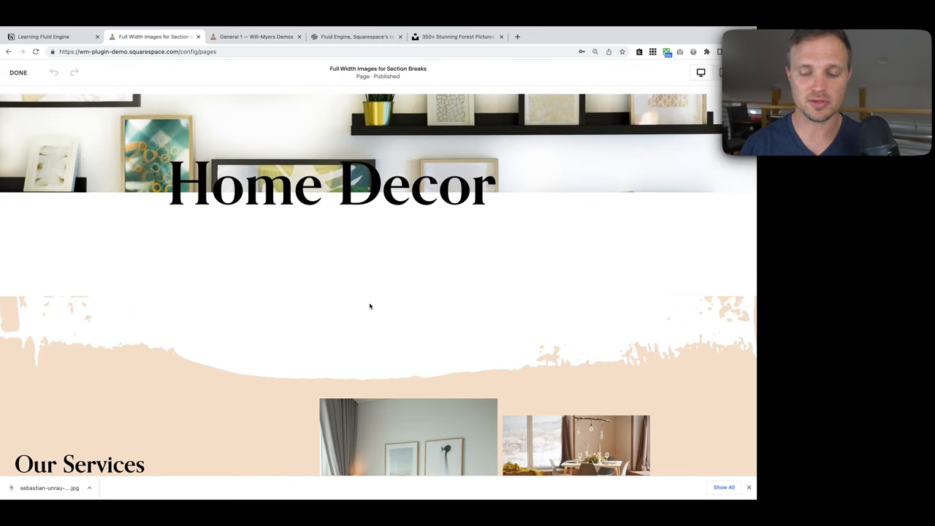
pyautogui.scroll(-3)
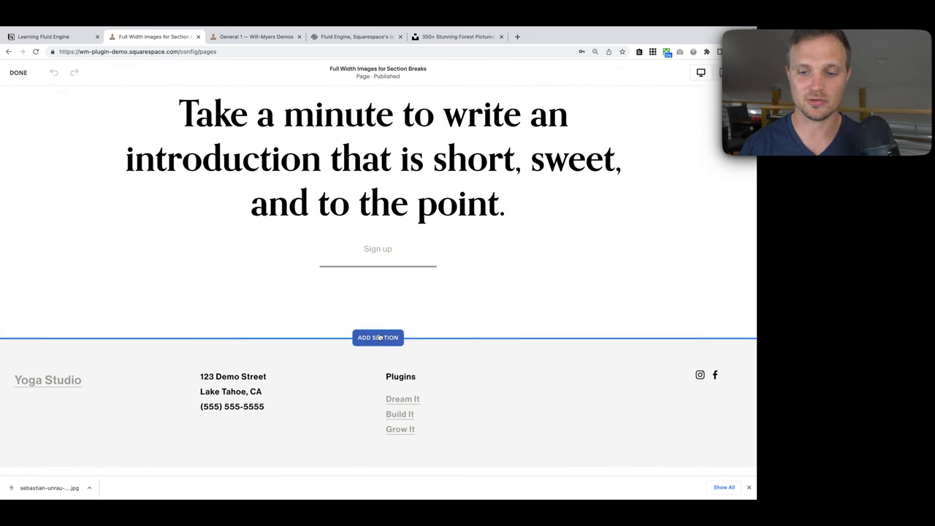
pyautogui.click(377, 337)
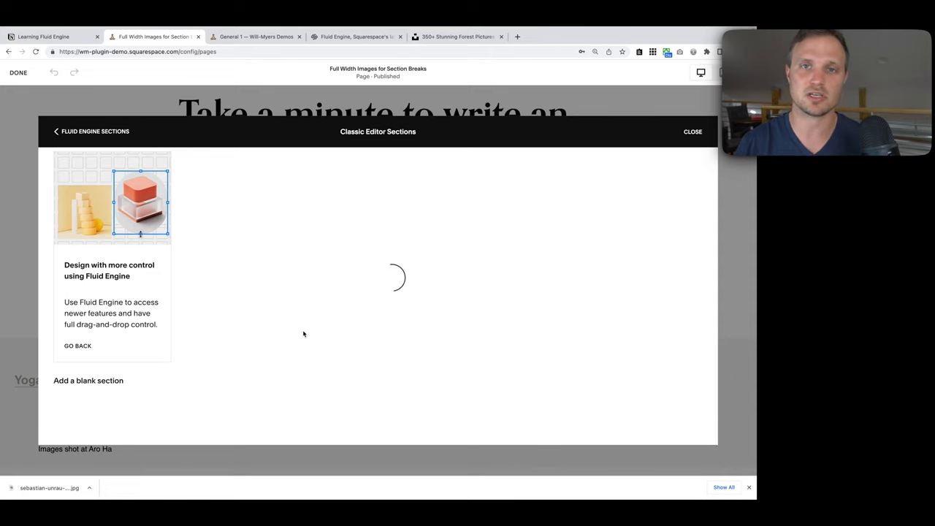
pyautogui.click(88, 380)
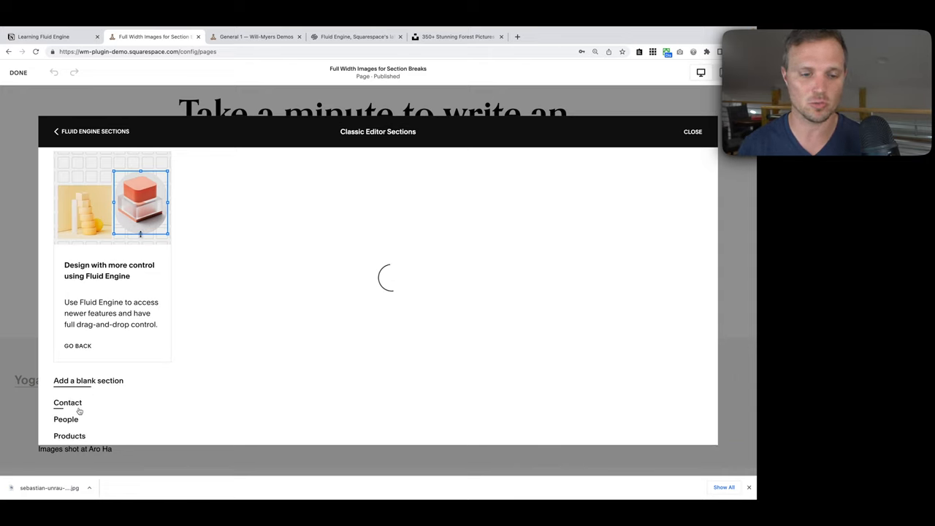